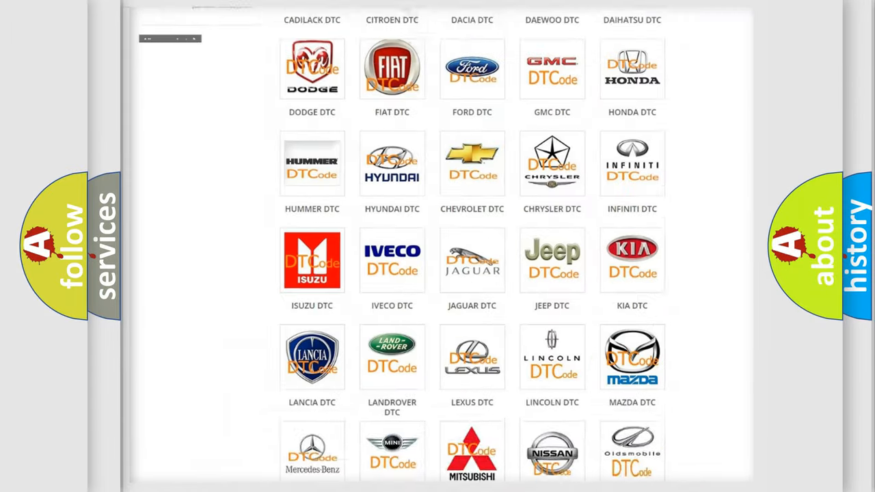
Step: Browse the DTC brand grid, pick the Saturn logo, and scroll its trouble-code list
scroll(up, 3)
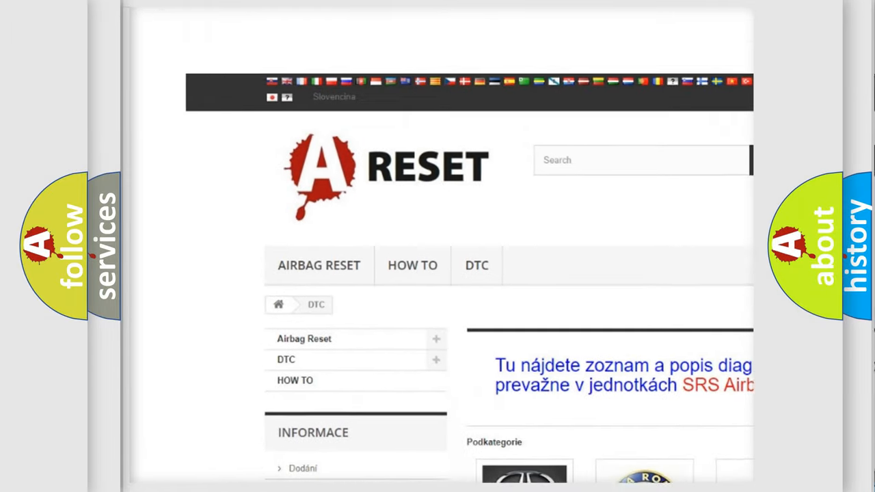
scroll(up, 3)
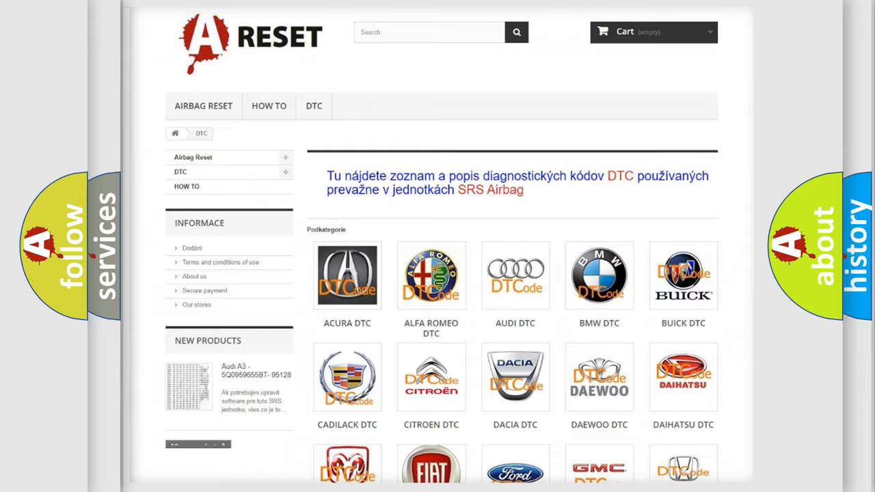
scroll(down, 3)
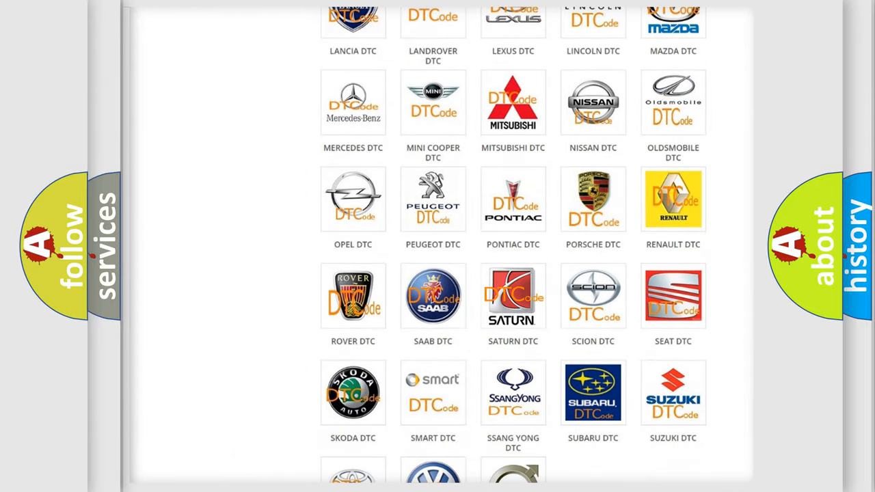
click(513, 296)
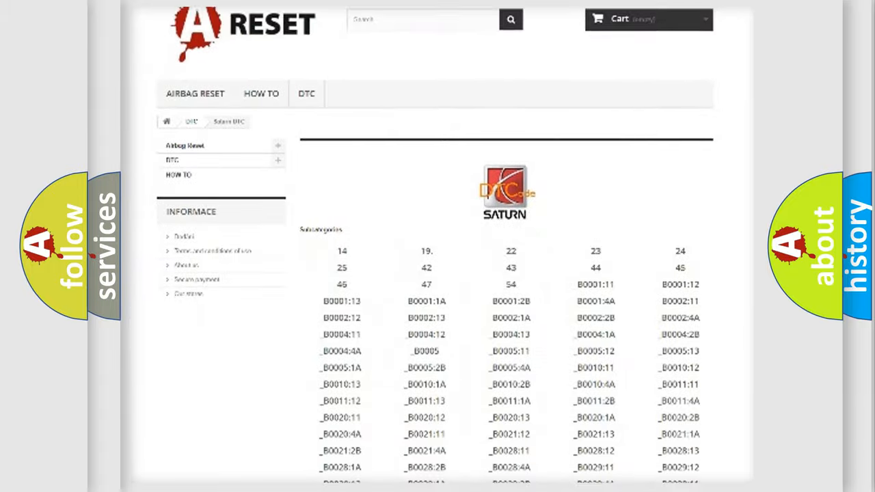
scroll(down, 3)
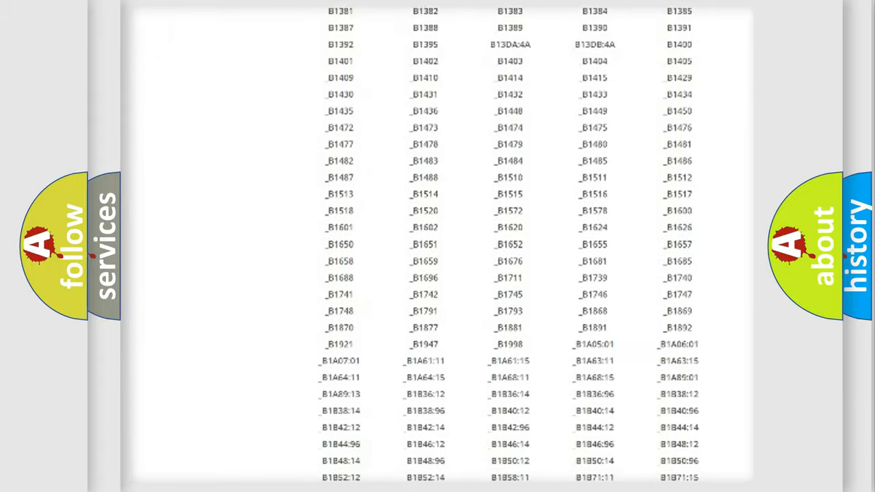
scroll(up, 3)
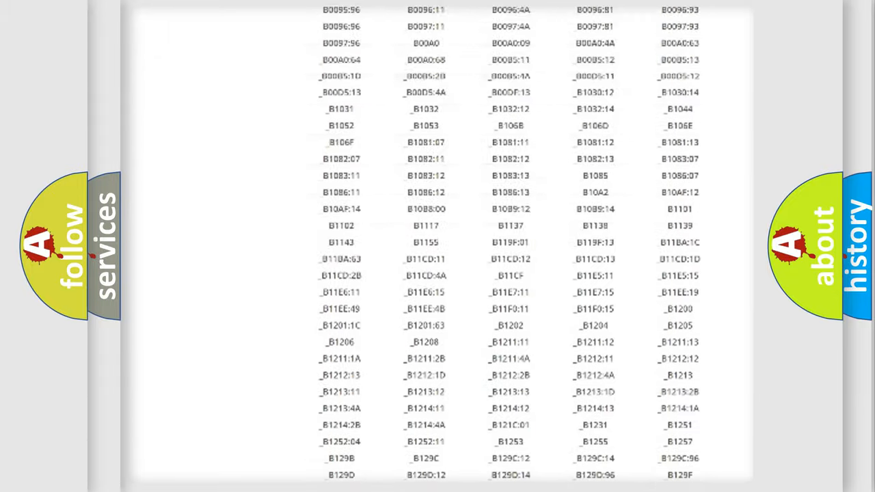